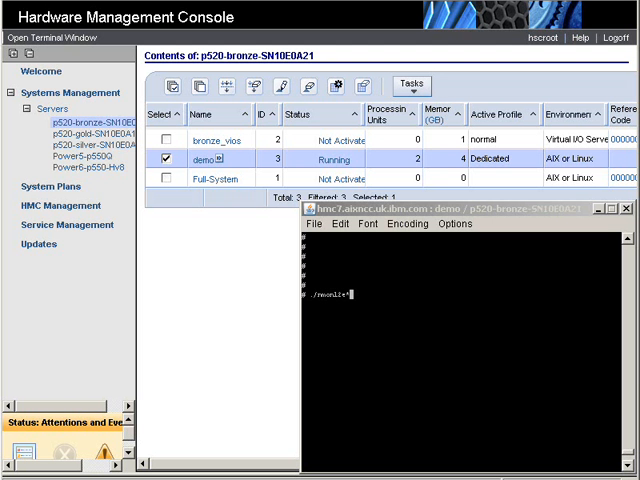
pyautogui.moveTo(236, 160)
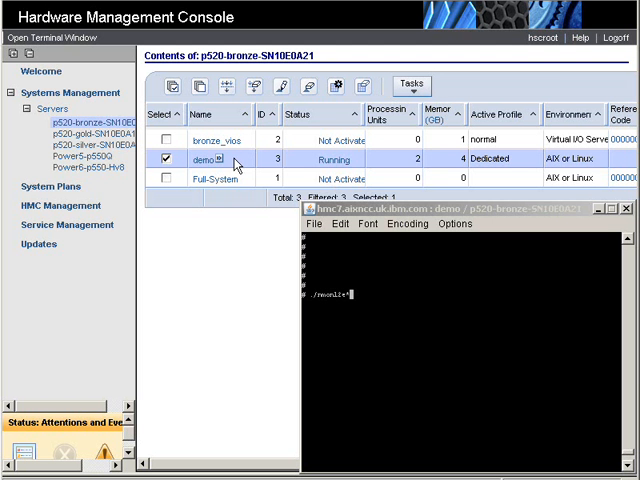
pyautogui.moveTo(336, 160)
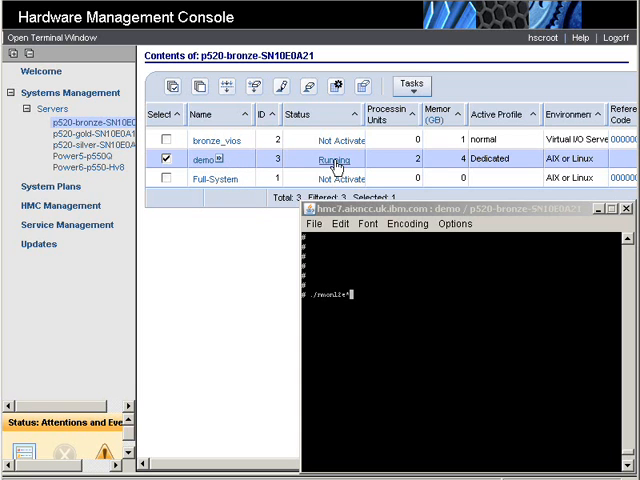
pyautogui.moveTo(404, 184)
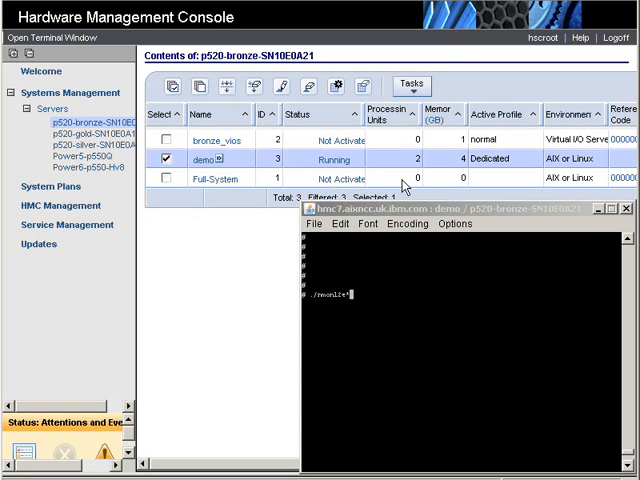
pyautogui.moveTo(448, 168)
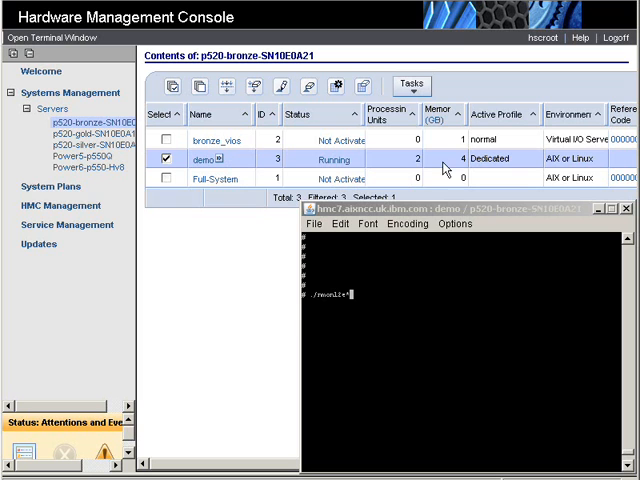
pyautogui.moveTo(456, 164)
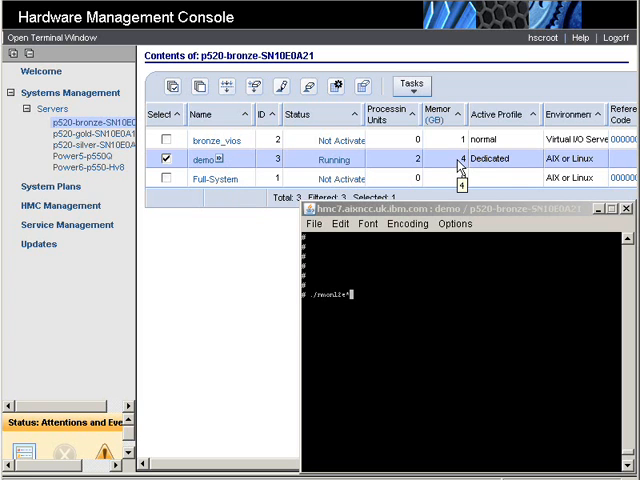
pyautogui.moveTo(520, 166)
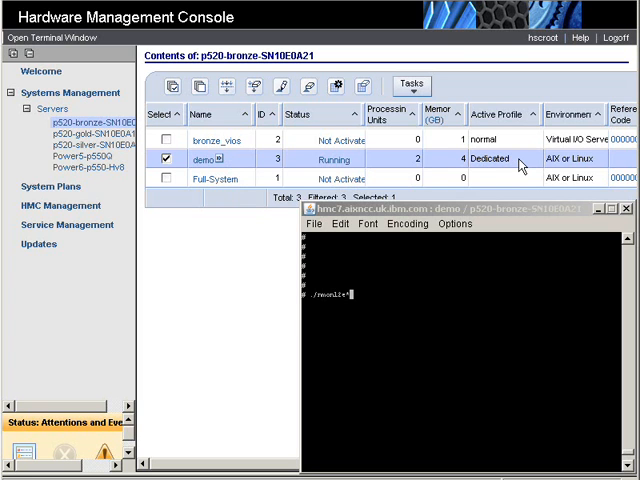
pyautogui.moveTo(520, 166)
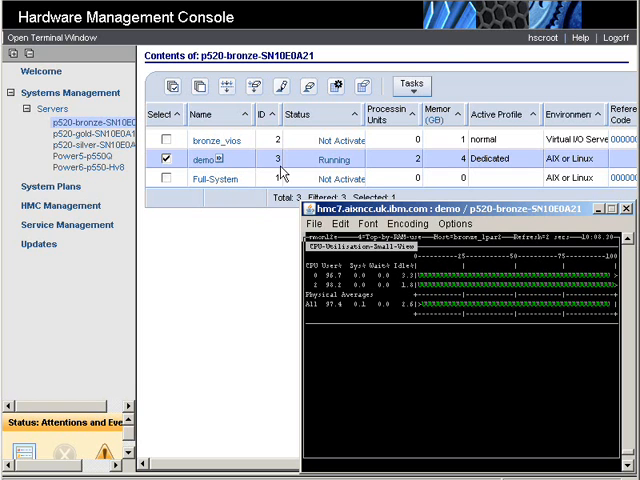
# Step: Bring up demo's Dynamic Logical Partitioning processor add/remove choice from its context menu
pyautogui.rightClick(200, 158)
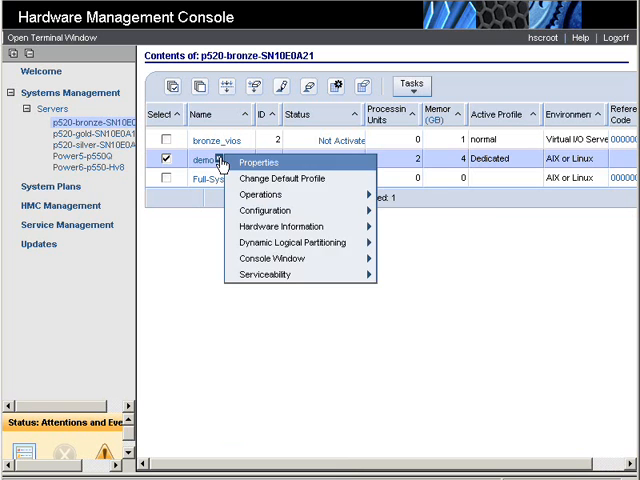
pyautogui.moveTo(292, 242)
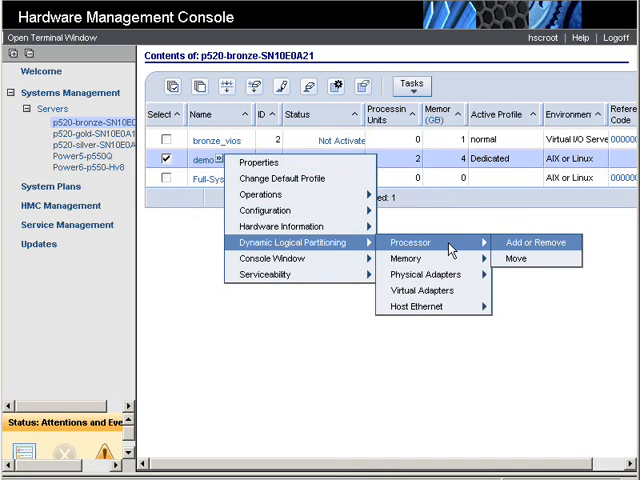
pyautogui.moveTo(424, 274)
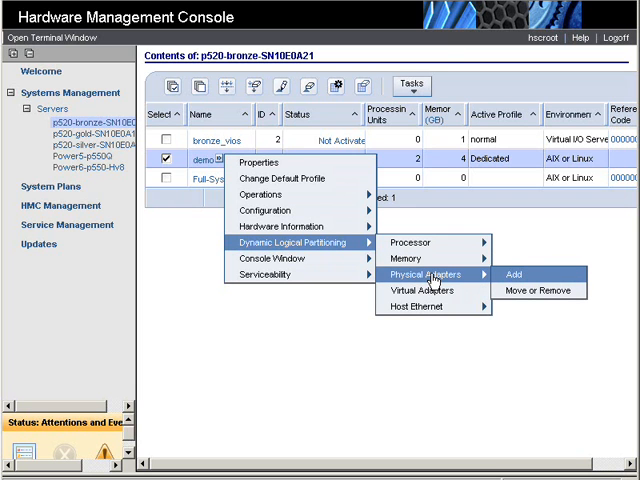
pyautogui.moveTo(420, 290)
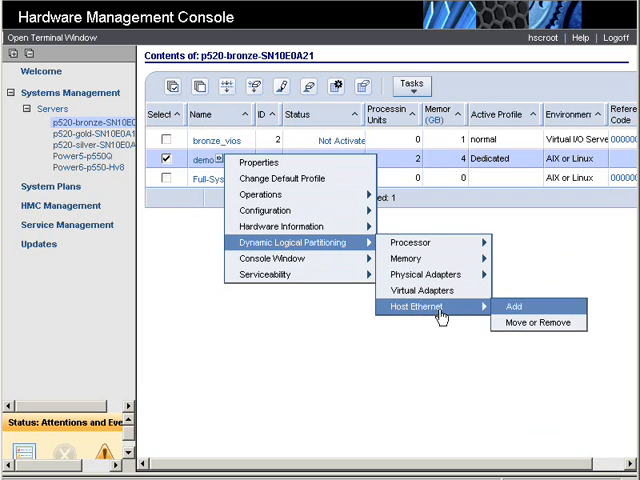
pyautogui.moveTo(410, 242)
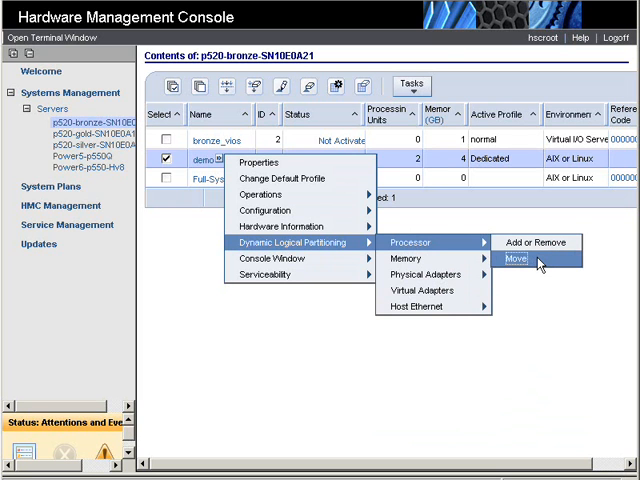
pyautogui.moveTo(536, 242)
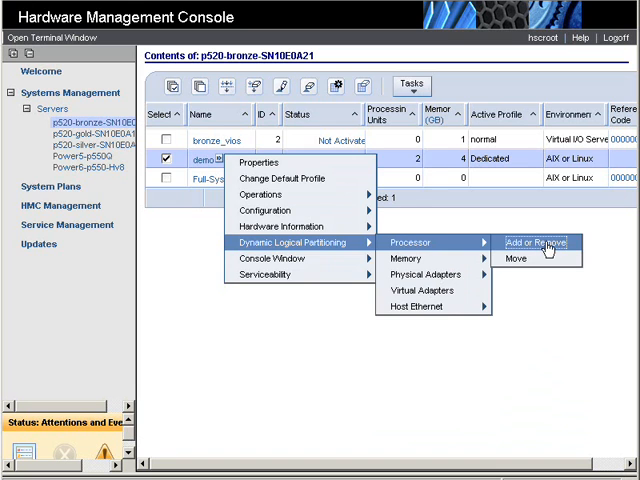
# Step: Raise demo's assigned processors to 4 in the Add/Remove Processor Resources dialog and apply it
pyautogui.click(538, 242)
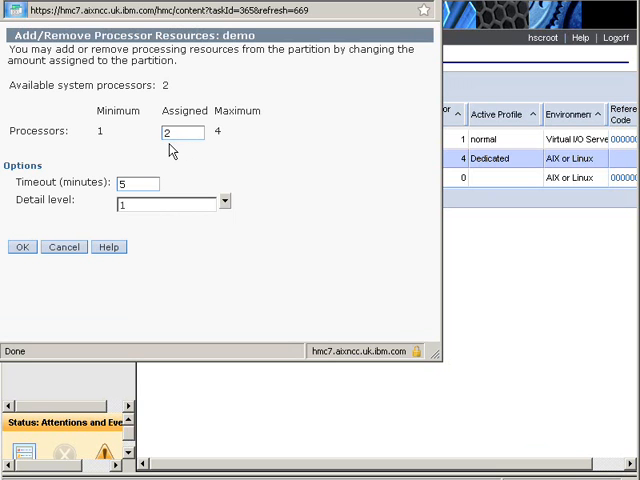
pyautogui.moveTo(172, 150)
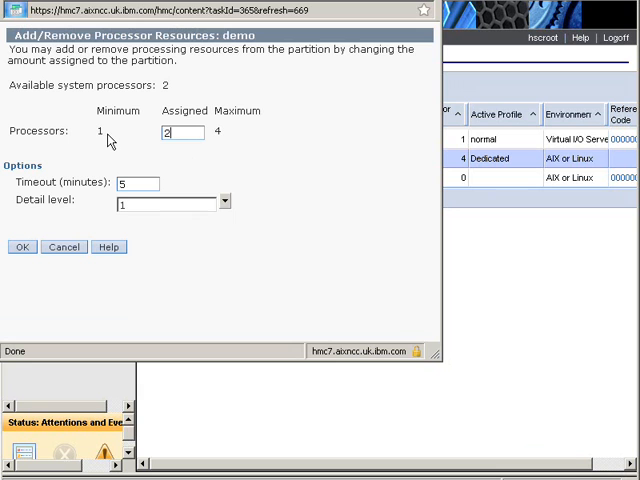
pyautogui.moveTo(104, 138)
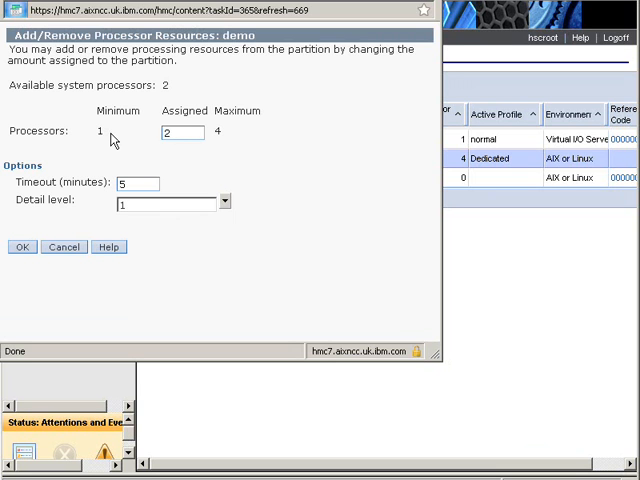
pyautogui.moveTo(228, 140)
pyautogui.write('4')
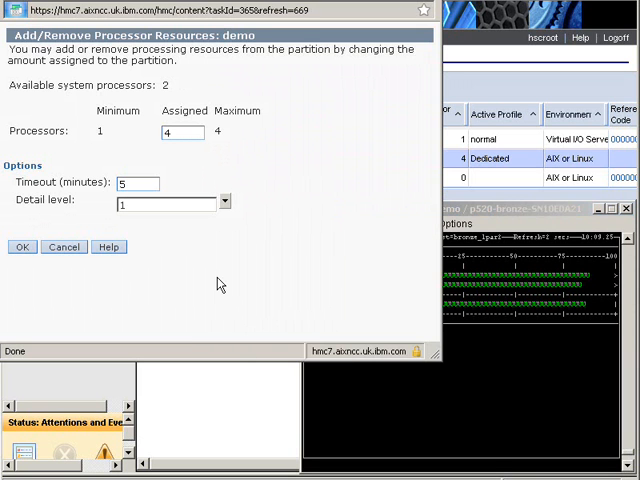
pyautogui.click(20, 246)
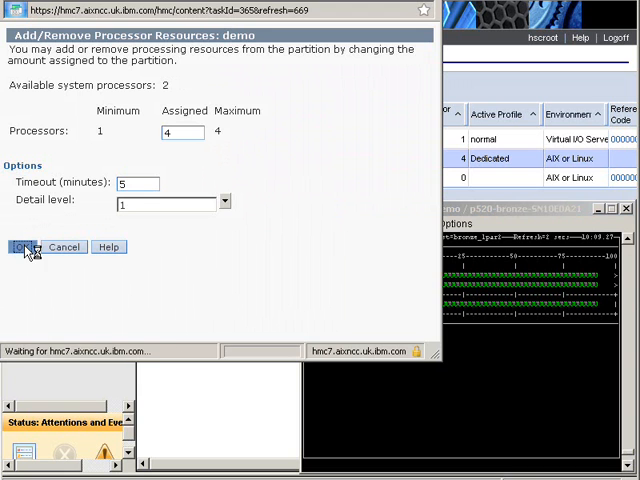
pyautogui.click(24, 246)
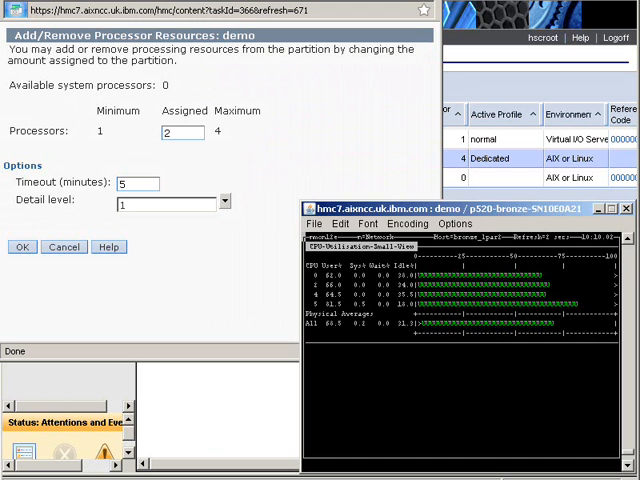
# Step: Cancel out of demo's Add/Remove Processor Resources dialog
pyautogui.click(22, 246)
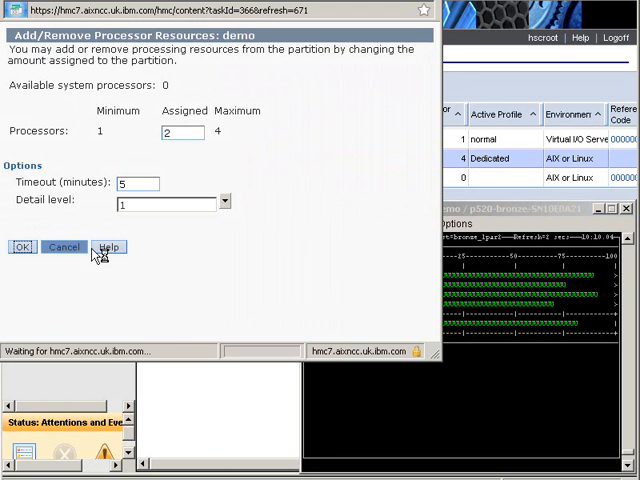
pyautogui.click(20, 246)
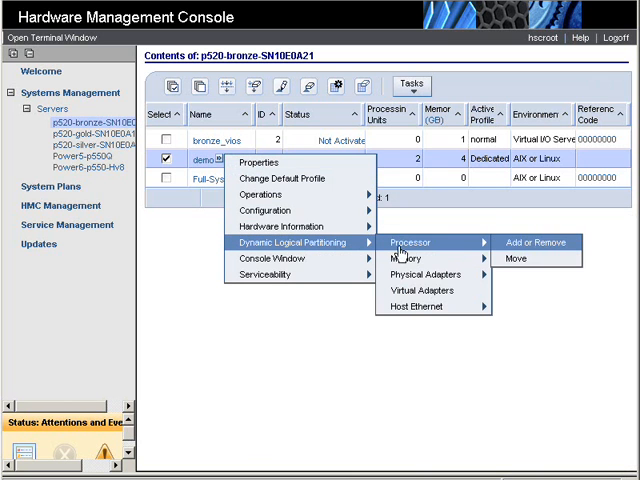
pyautogui.moveTo(404, 258)
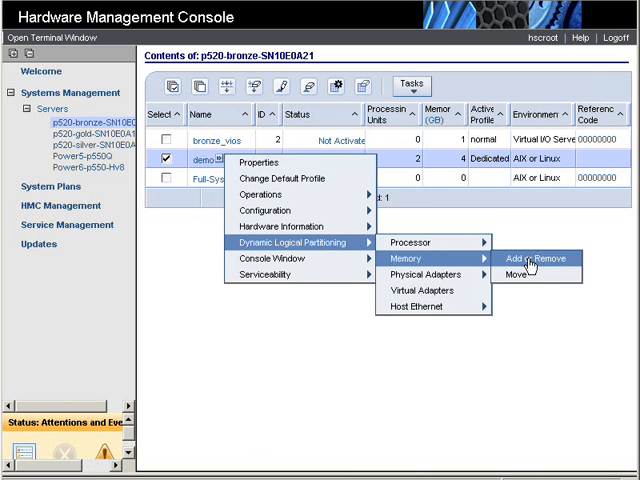
# Step: Request 8 GB assigned memory for demo, which the dialog rejects as beyond the 6 GB maximum
pyautogui.click(542, 260)
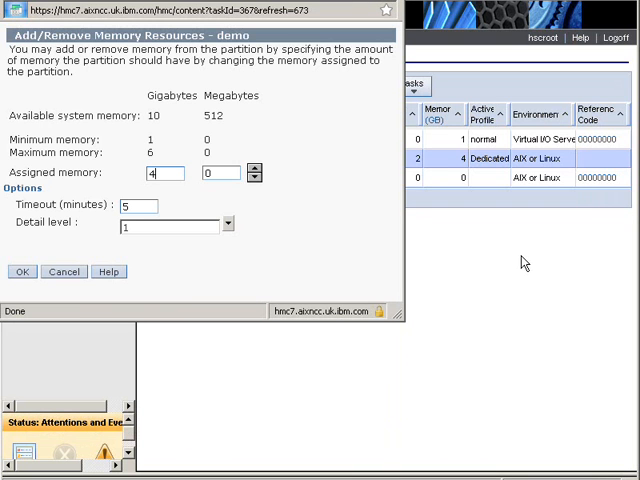
pyautogui.moveTo(118, 150)
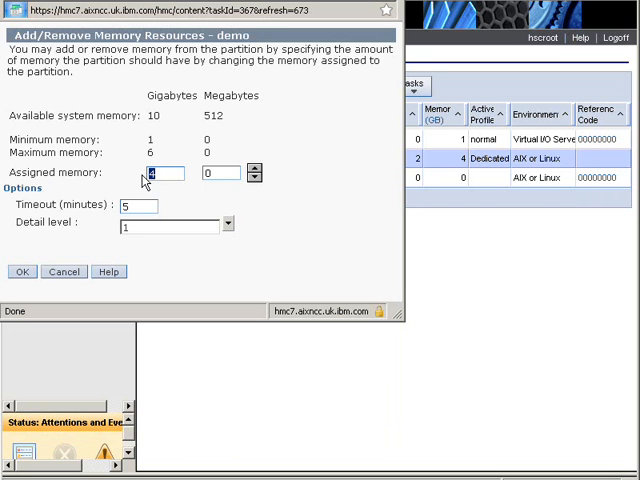
pyautogui.write('8')
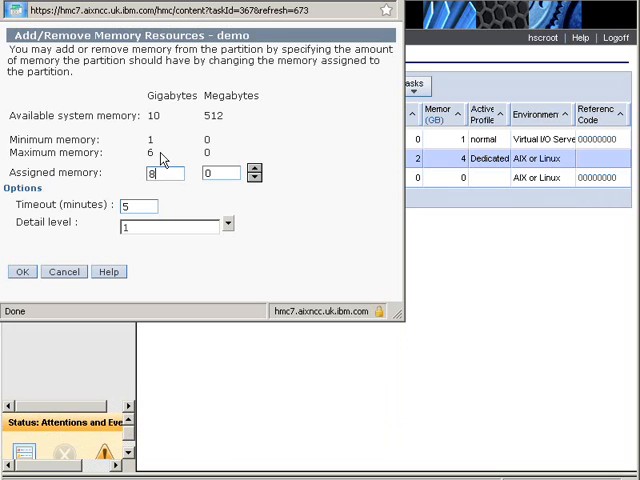
pyautogui.click(20, 272)
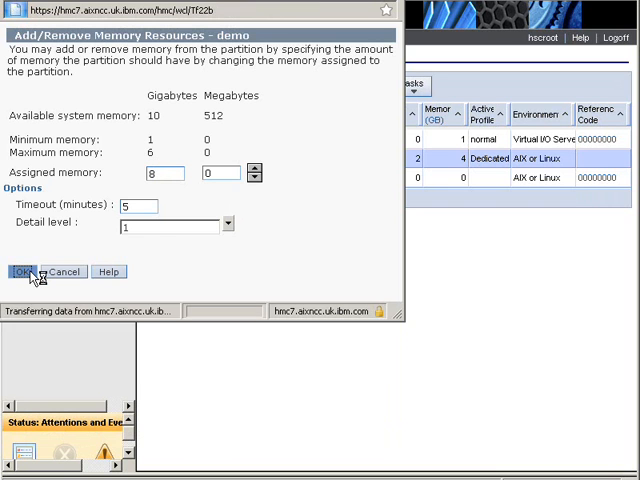
pyautogui.click(20, 272)
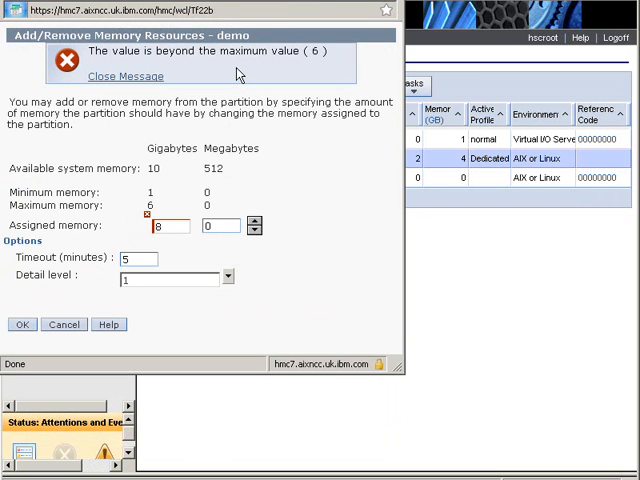
pyautogui.moveTo(160, 216)
pyautogui.write('6')
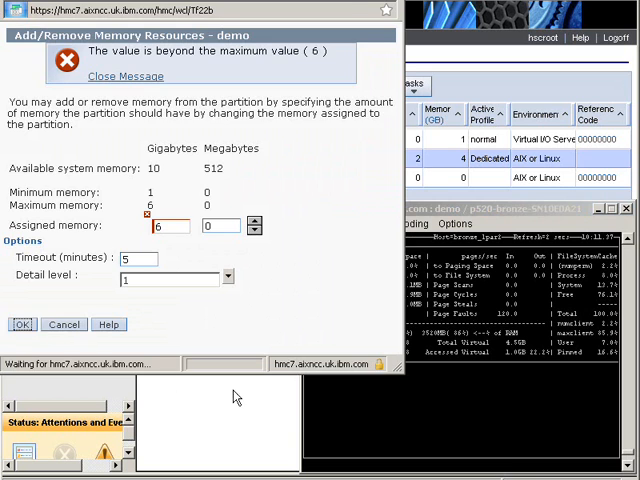
pyautogui.click(20, 324)
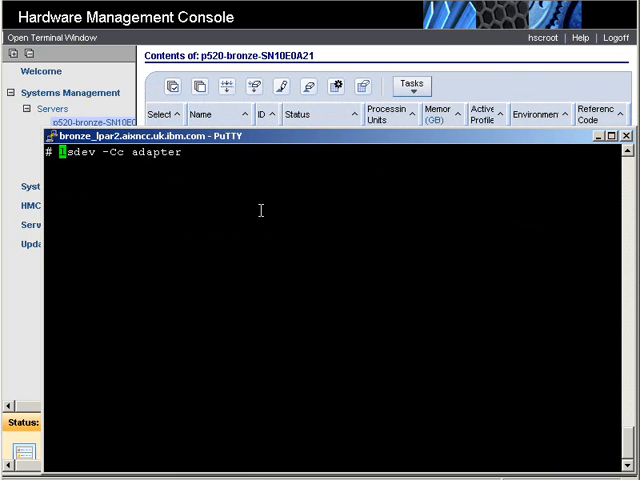
# Step: Run lsdev -Cc adapter to list the partition's four adapters
pyautogui.press('Return')
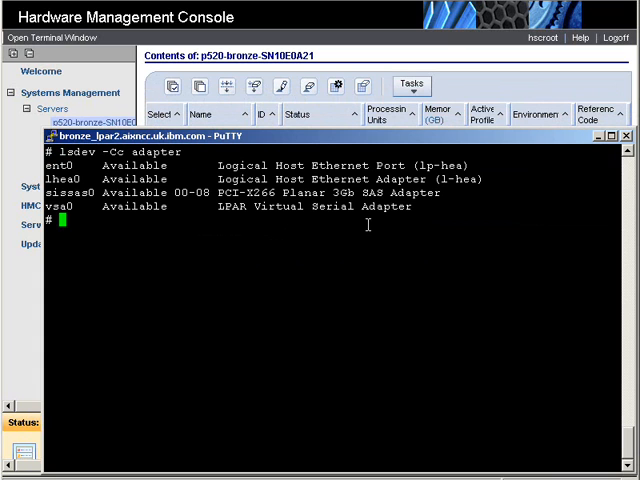
pyautogui.moveTo(424, 208)
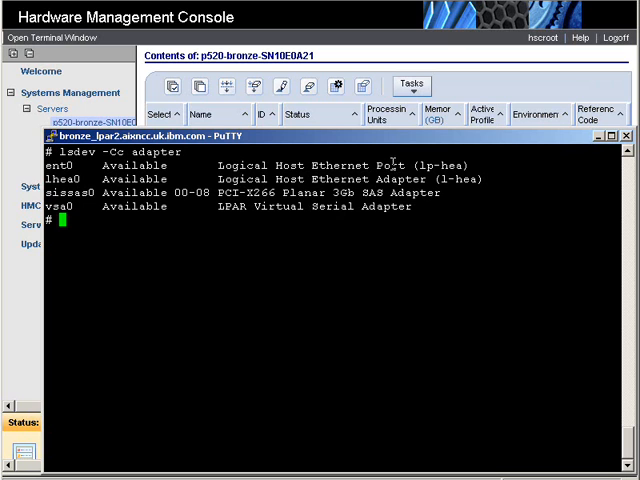
pyautogui.moveTo(372, 288)
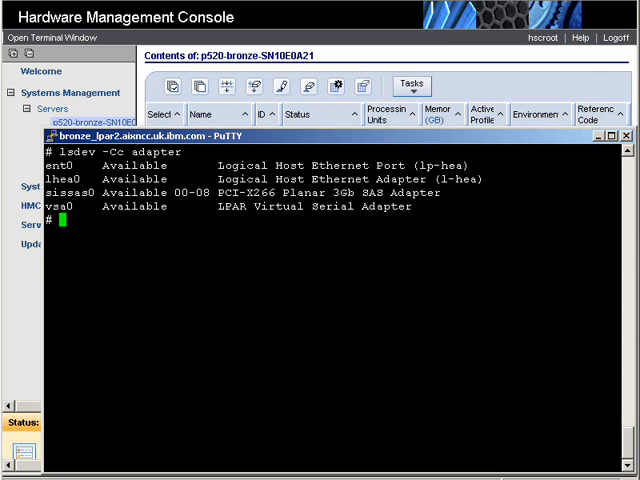
# Step: Add physical adapters in slots C1 and C2 (Fibre Channel and Ethernet controller) to demo
pyautogui.click(628, 132)
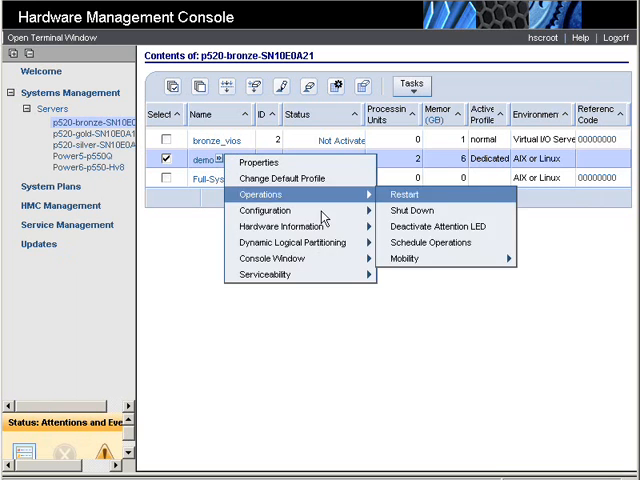
pyautogui.moveTo(296, 242)
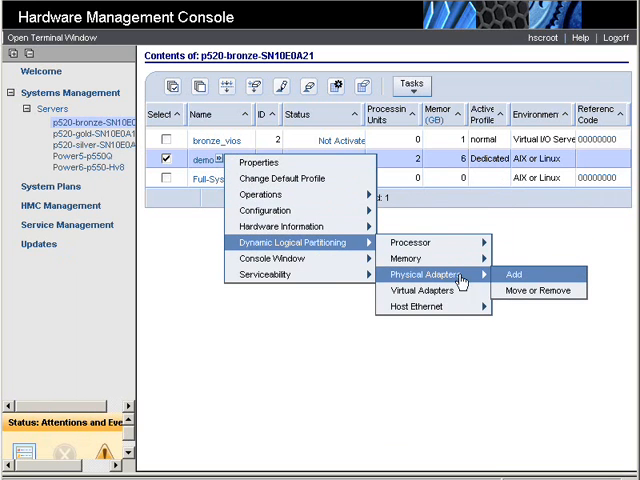
pyautogui.click(516, 272)
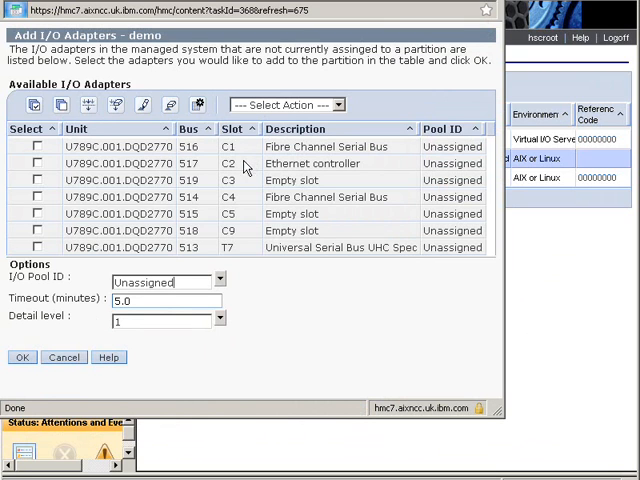
pyautogui.click(38, 164)
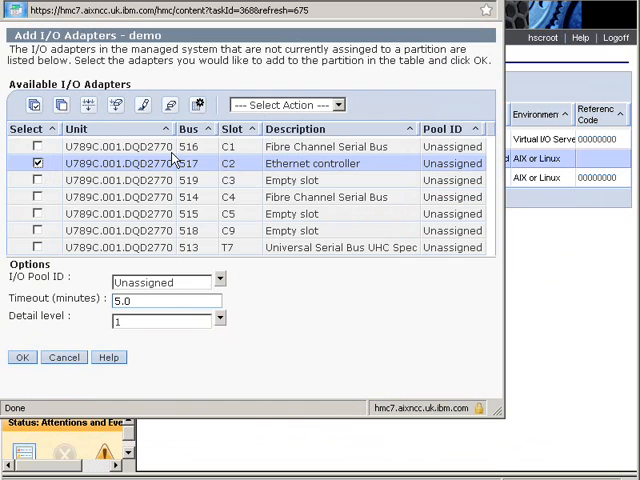
pyautogui.click(36, 148)
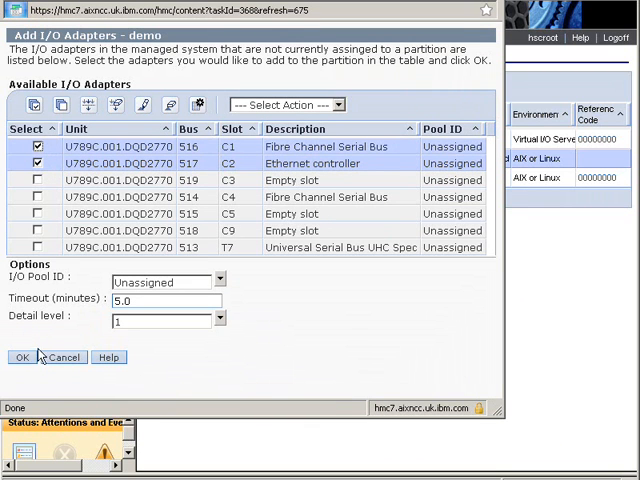
pyautogui.click(20, 356)
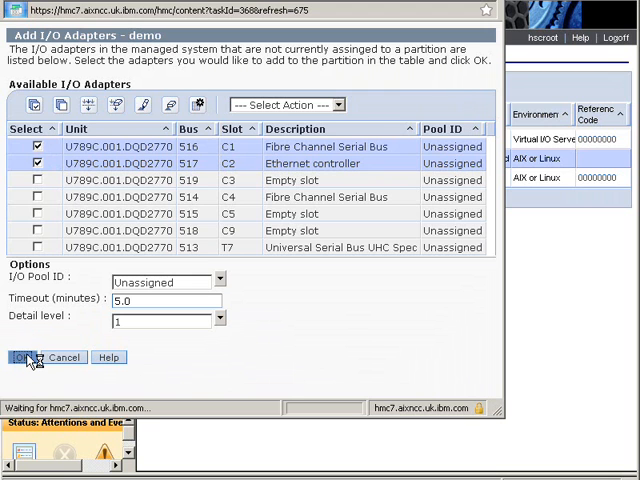
pyautogui.click(32, 356)
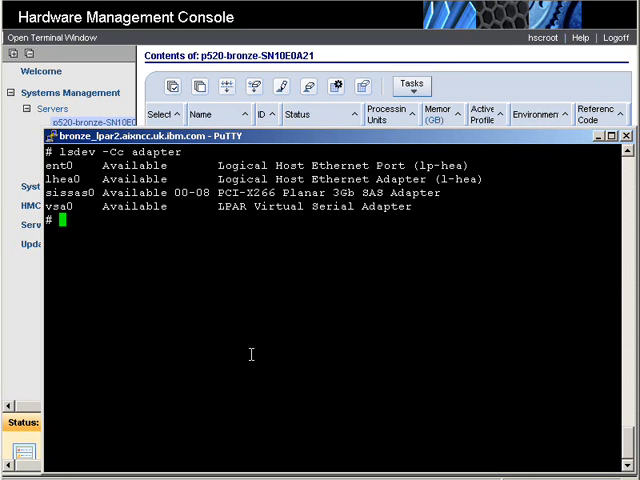
# Step: Rerun lsdev -Cc adapter to check for the newly added adapters
pyautogui.write('lsdev -Cc')
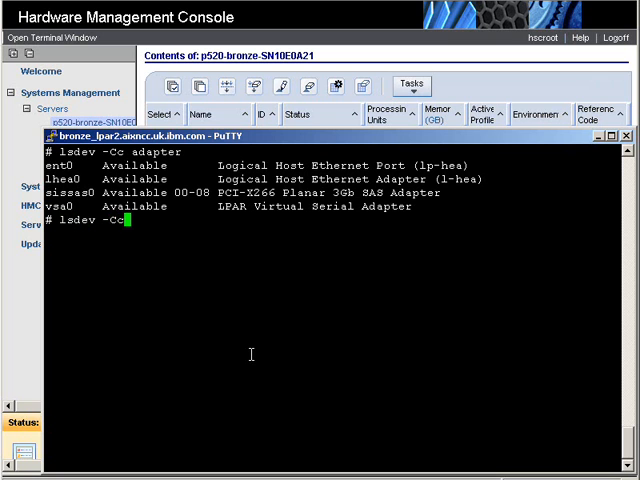
pyautogui.write('adapte')
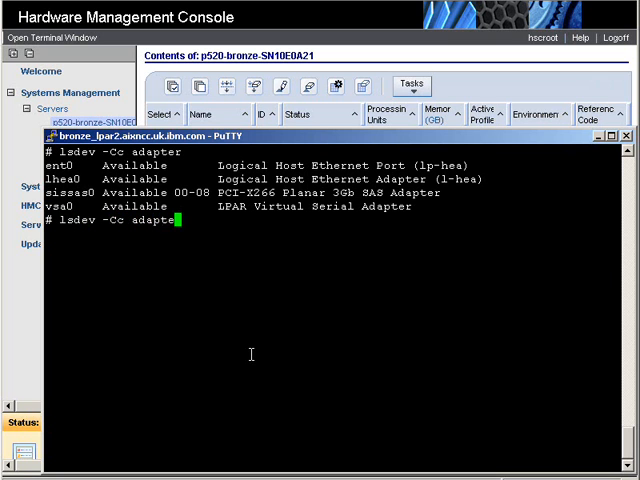
pyautogui.press('Return')
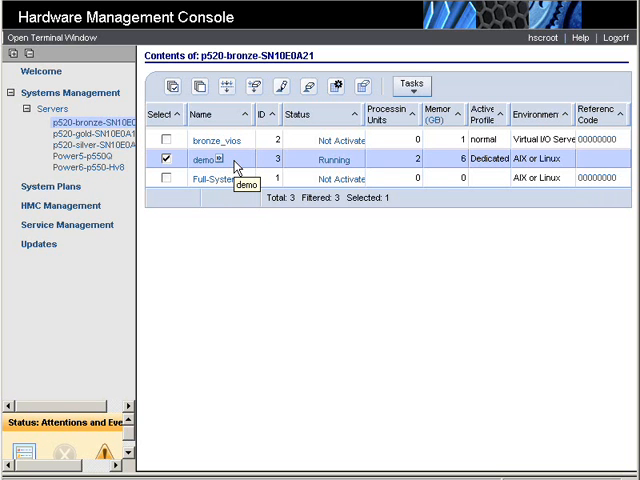
pyautogui.moveTo(290, 258)
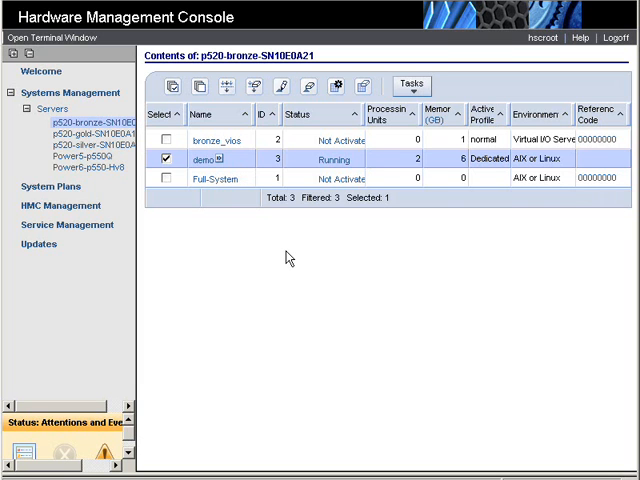
# Step: Shut down demo immediately and confirm the warning, leaving it Not Activated
pyautogui.rightClick(210, 160)
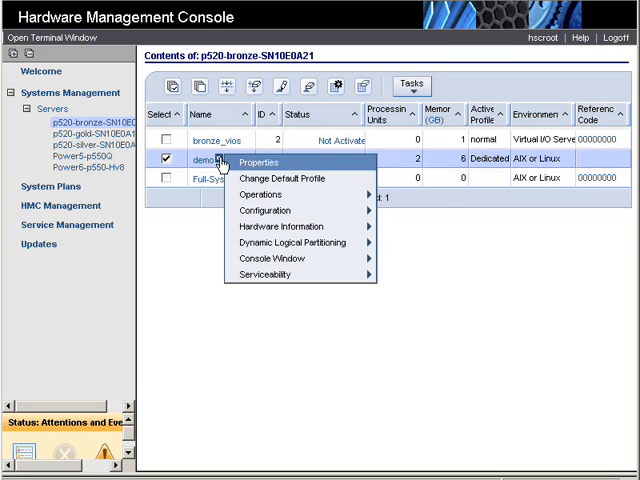
pyautogui.moveTo(264, 194)
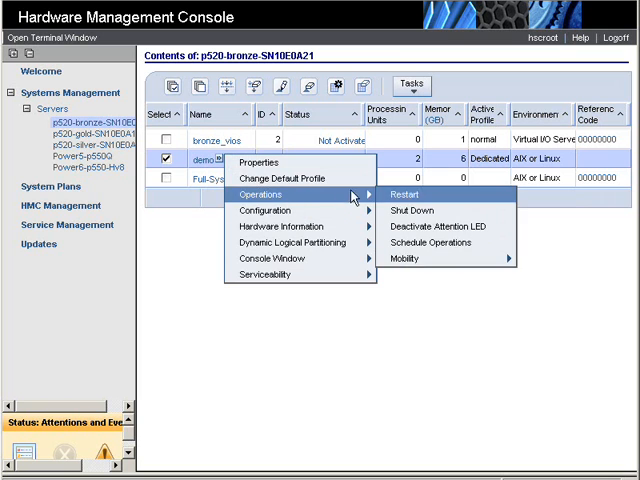
pyautogui.click(408, 194)
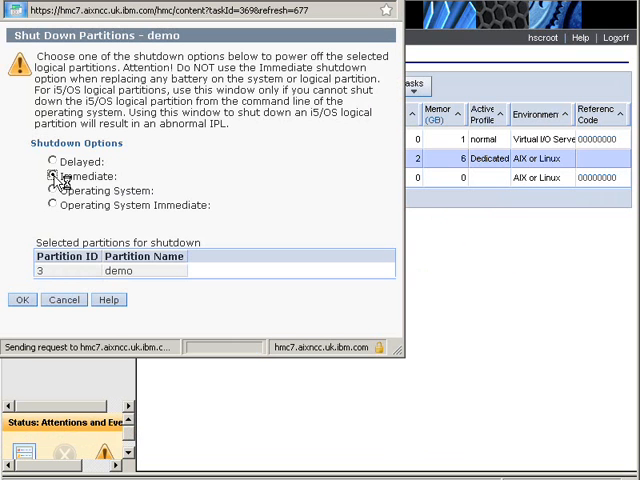
pyautogui.click(22, 300)
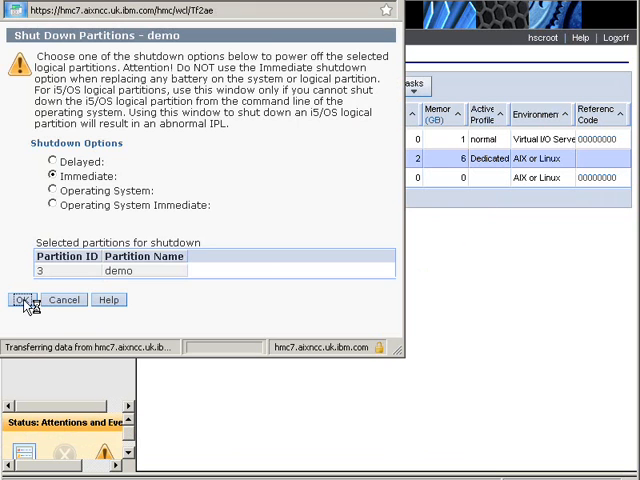
pyautogui.click(20, 300)
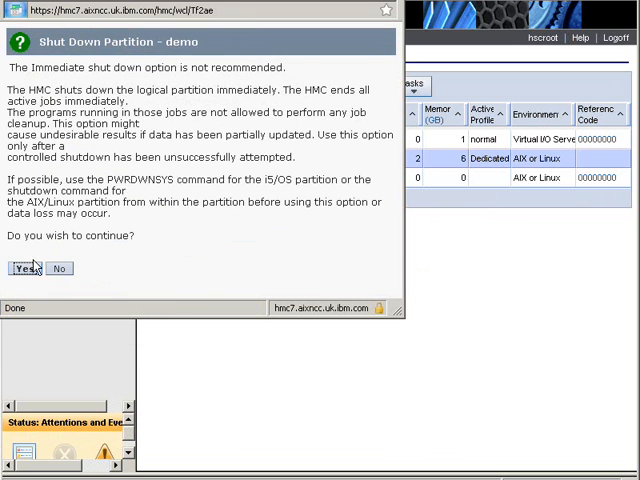
pyautogui.click(24, 268)
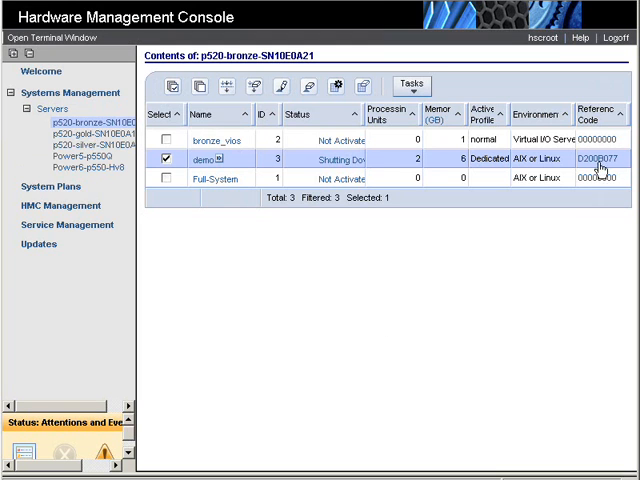
pyautogui.moveTo(488, 182)
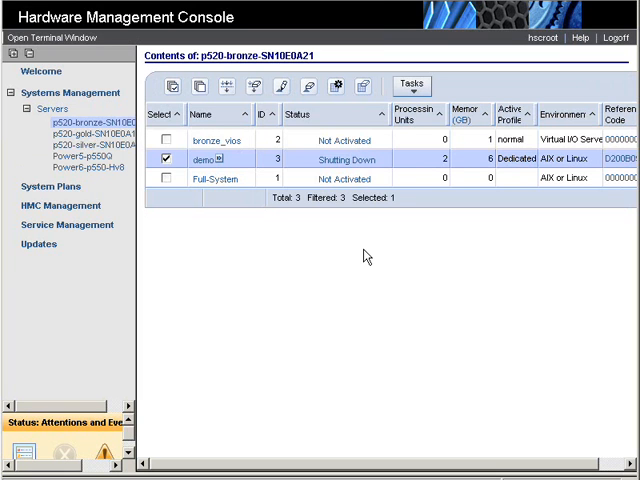
pyautogui.hscroll(3)
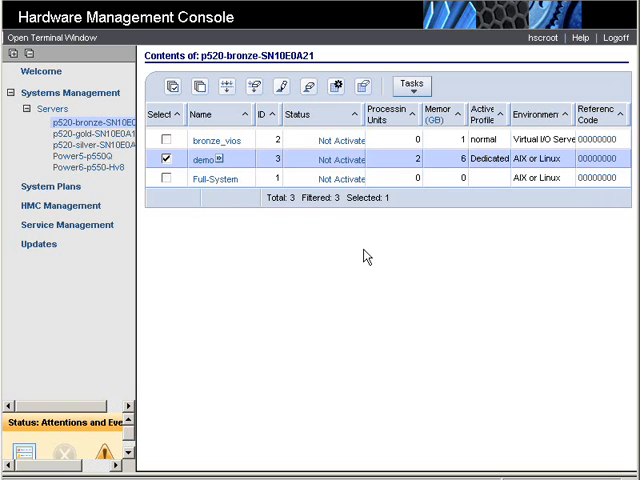
# Step: Activate demo with the normal profile, then close its console window after boot
pyautogui.click(264, 192)
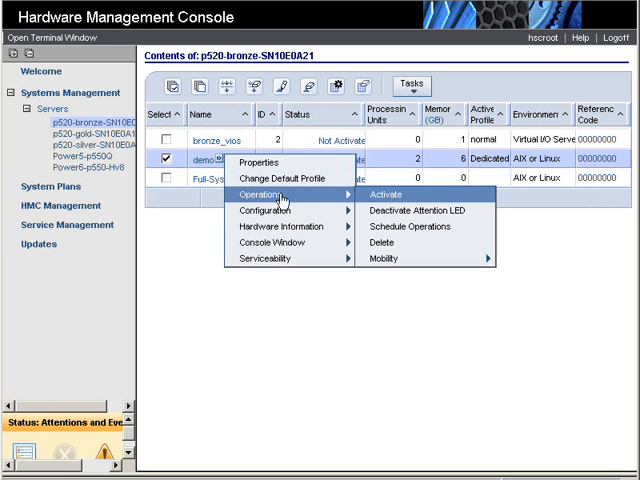
pyautogui.click(388, 194)
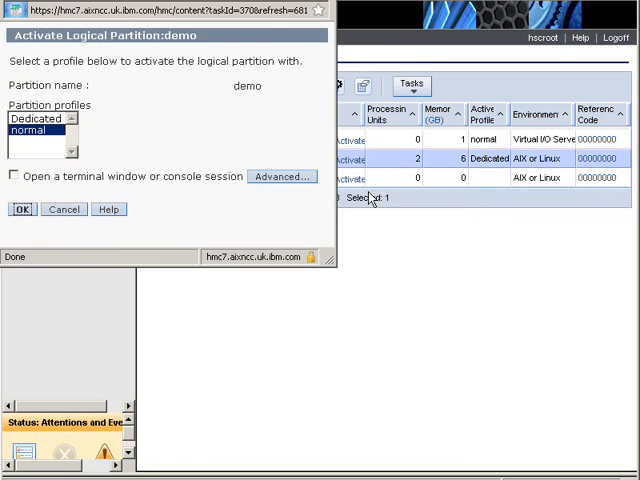
pyautogui.click(20, 208)
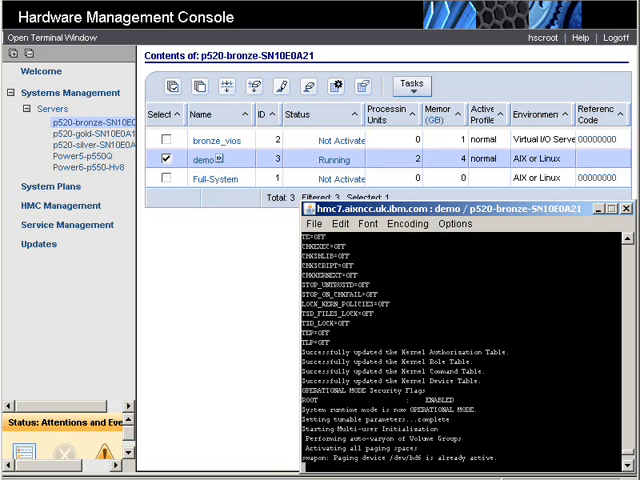
pyautogui.scroll(-3)
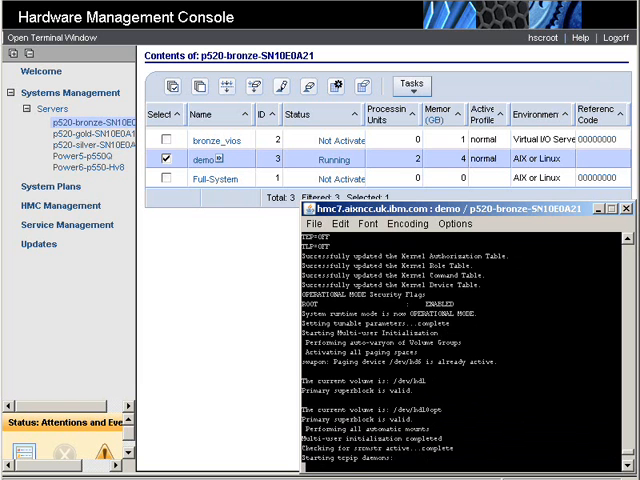
pyautogui.scroll(-3)
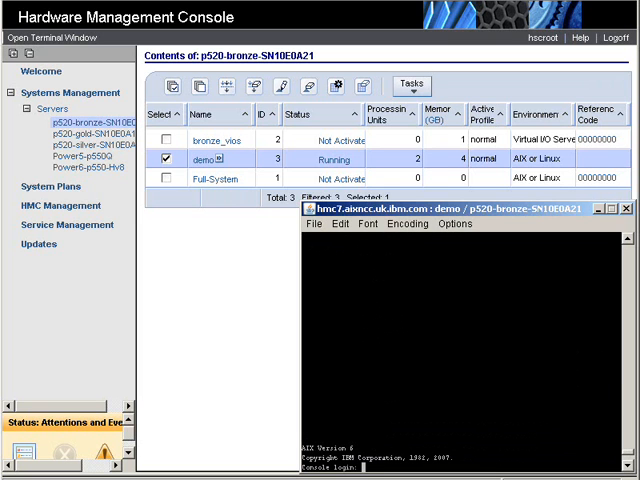
pyautogui.click(628, 208)
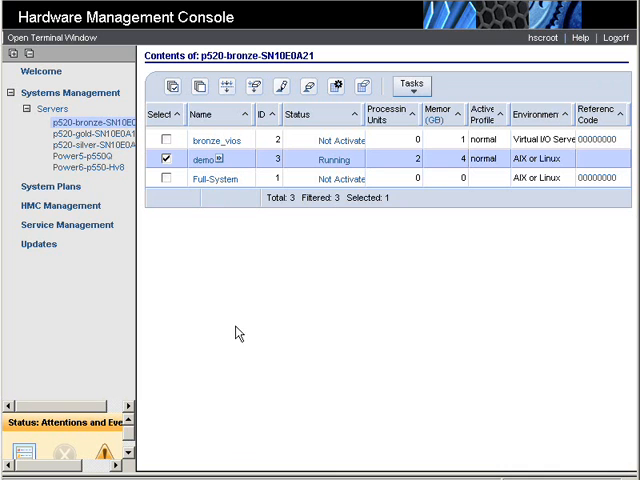
# Step: Set demo's assigned processing units to 1.75 in the processor add/remove dialog, with 3 virtual processors
pyautogui.rightClick(214, 160)
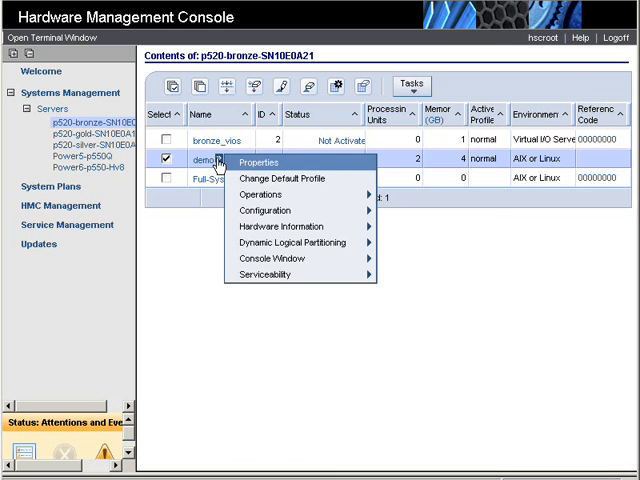
pyautogui.moveTo(300, 242)
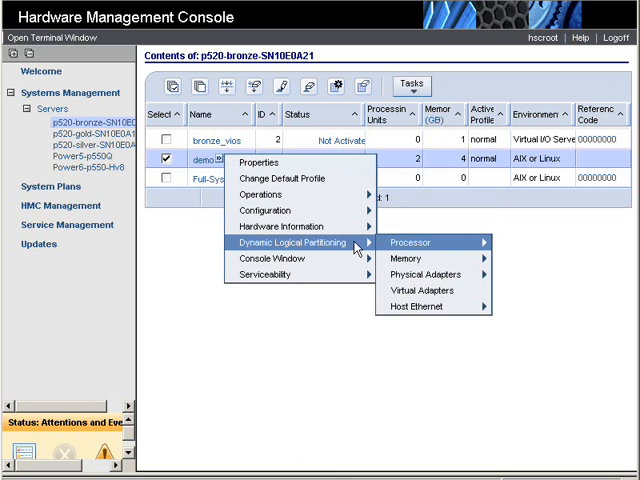
pyautogui.click(412, 242)
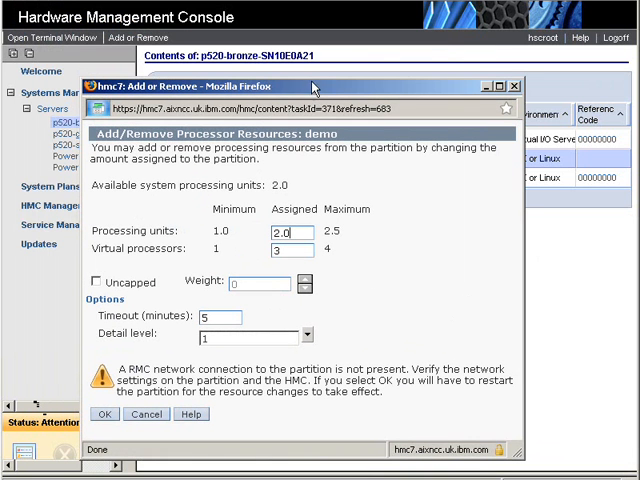
pyautogui.moveTo(224, 250)
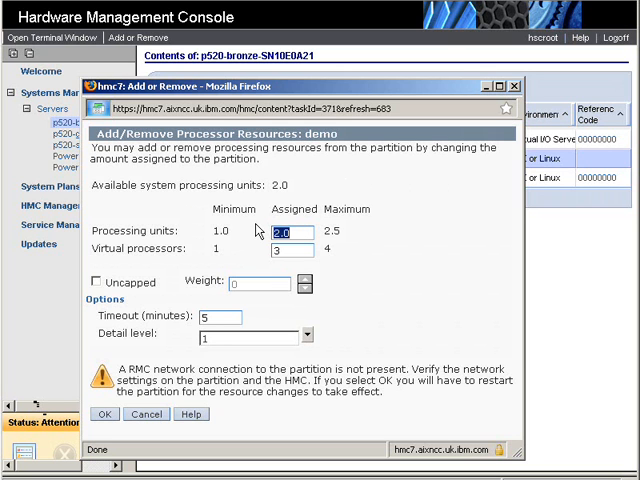
pyautogui.write('1.75')
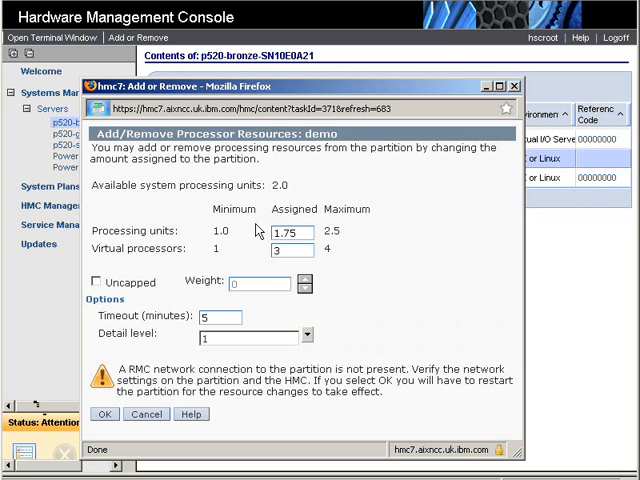
pyautogui.moveTo(372, 260)
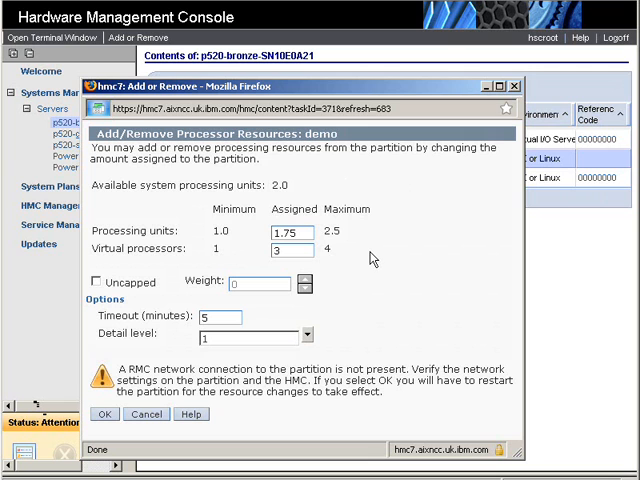
pyautogui.moveTo(160, 264)
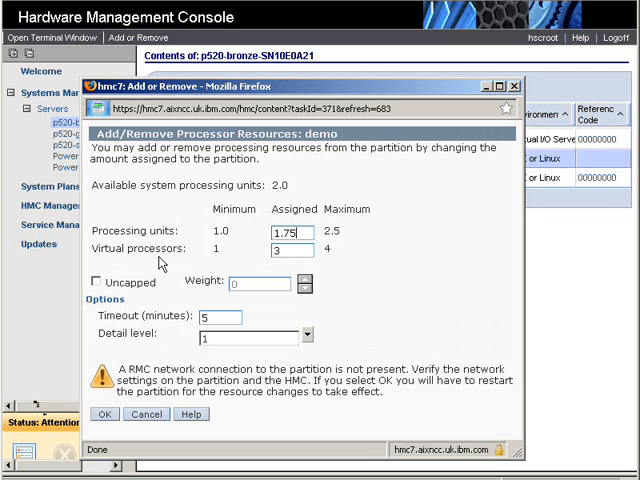
pyautogui.moveTo(264, 260)
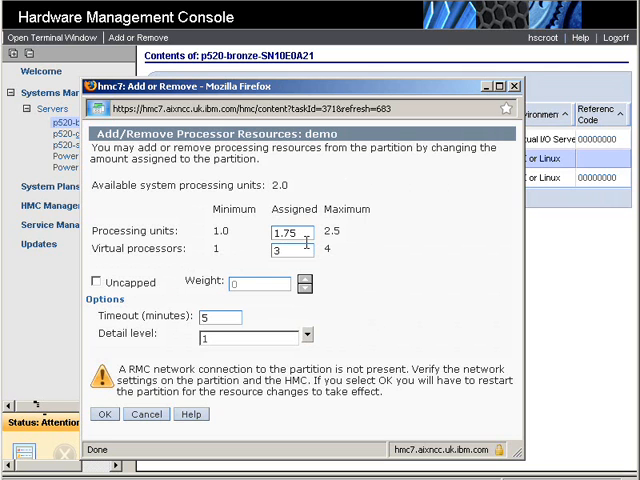
pyautogui.tripleClick(288, 232)
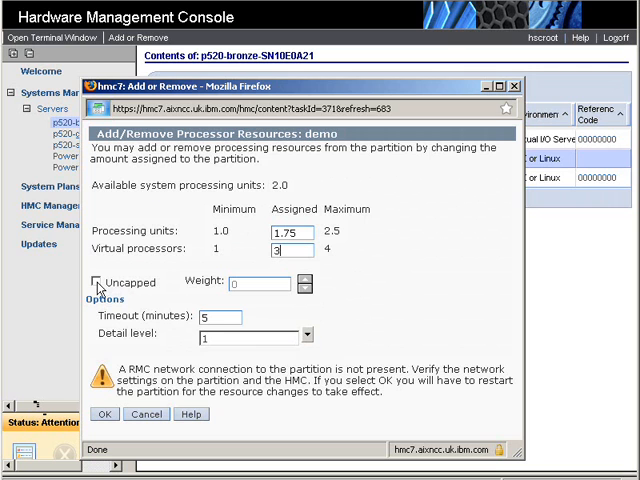
# Step: Turn on Uncapped sharing for demo, keeping 1.75 assigned processing units
pyautogui.click(98, 282)
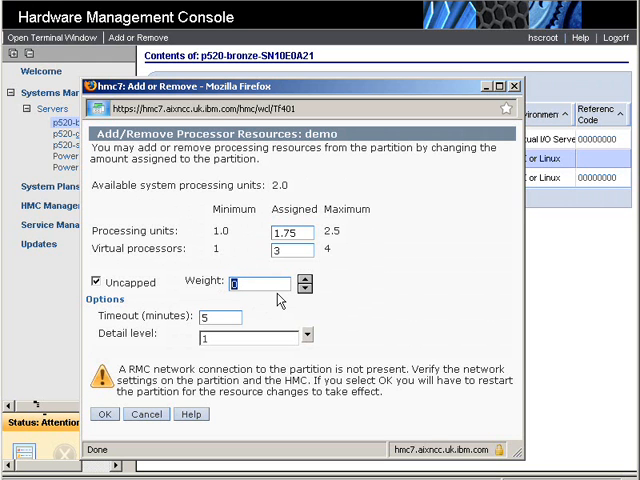
pyautogui.moveTo(270, 314)
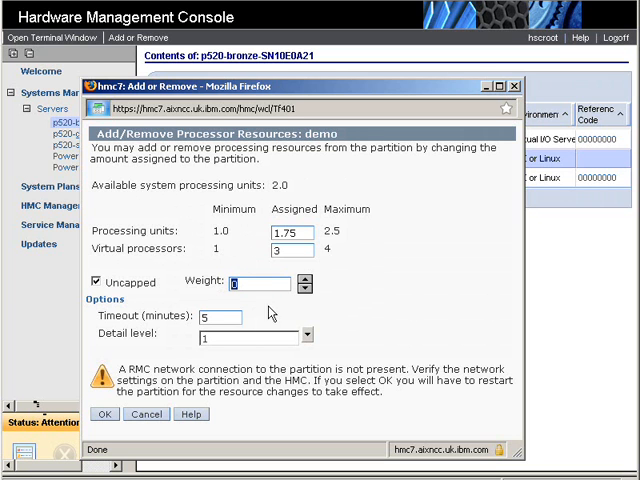